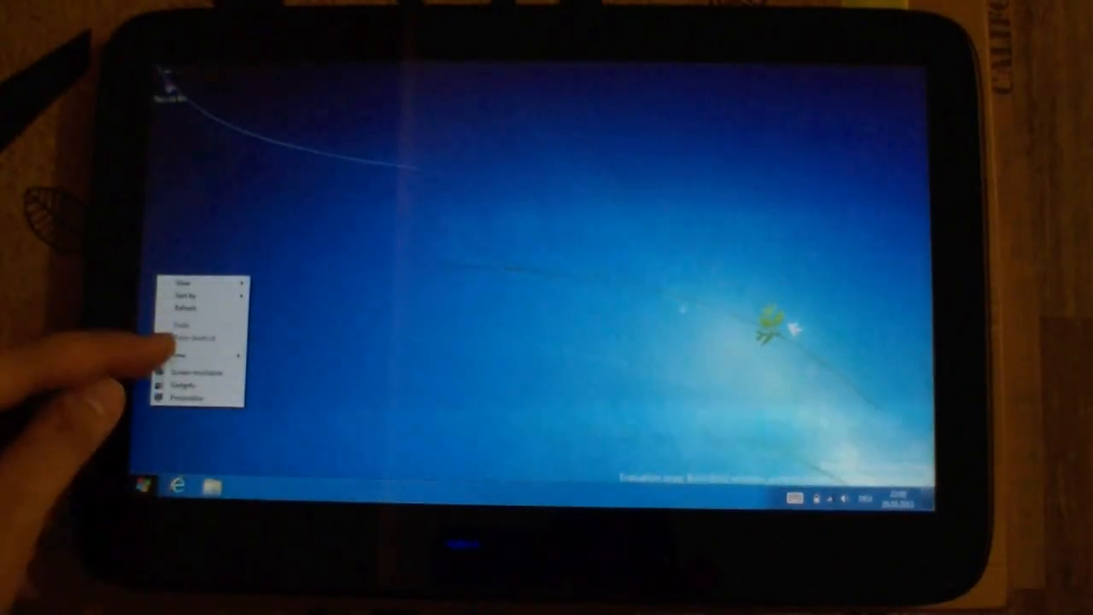
# Bring up the Settings charm pane over the desktop
pyautogui.click(180, 353)
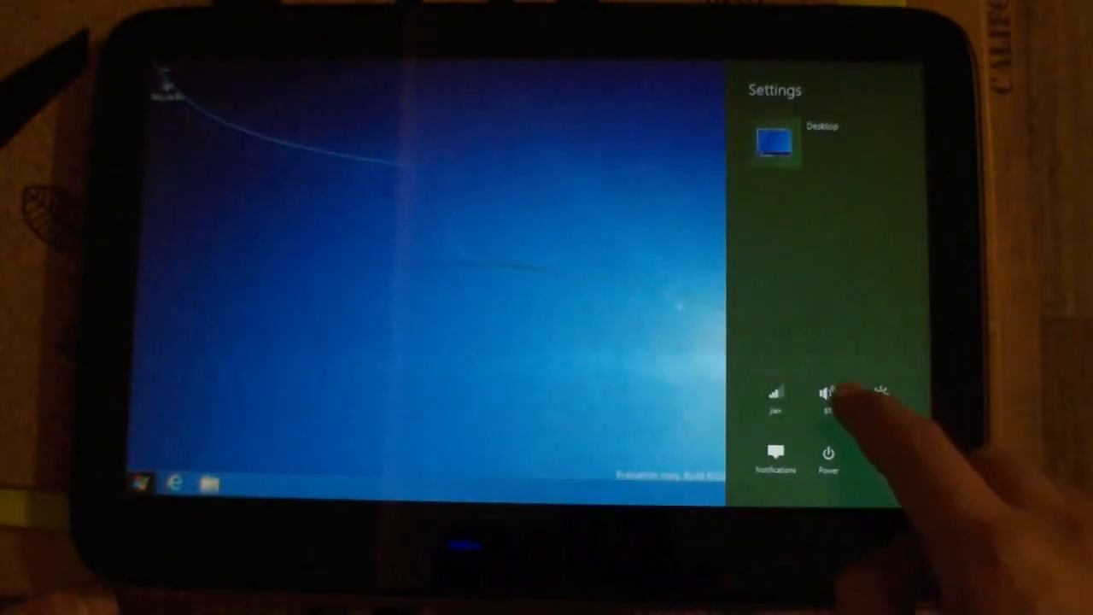
# Return to Start, briefly show the Devices pane, then browse further app tiles
pyautogui.click(823, 393)
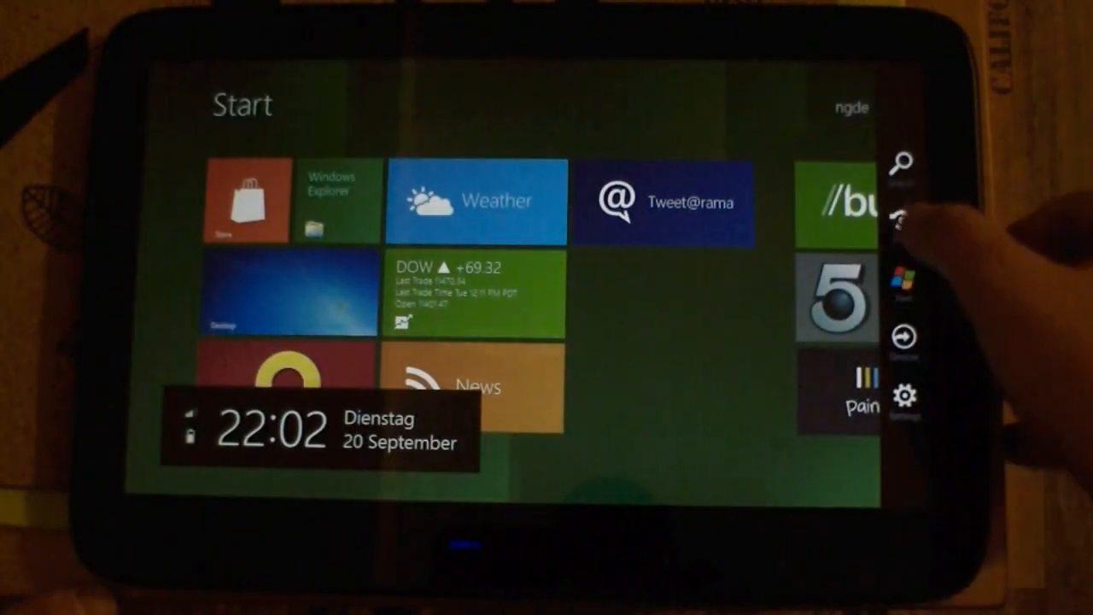
pyautogui.click(901, 221)
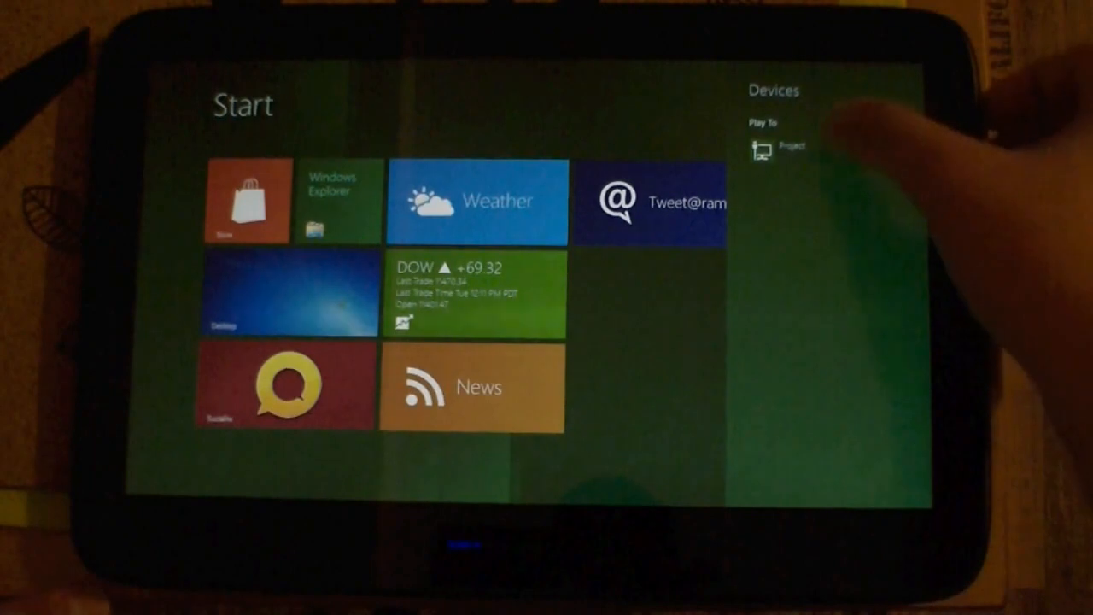
pyautogui.click(777, 146)
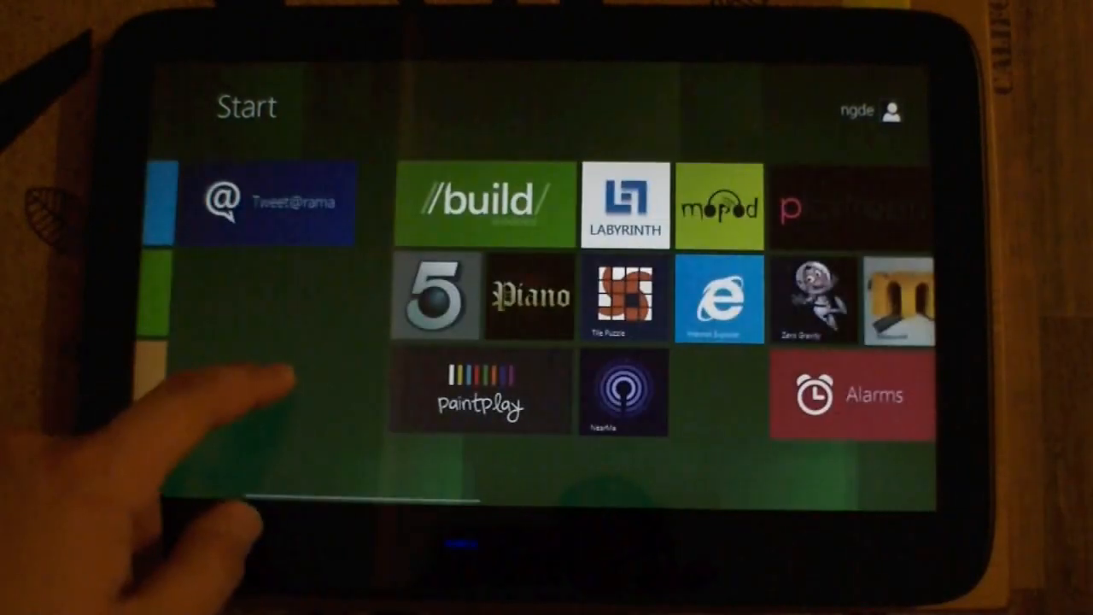
# Launch Internet Explorer from its Start screen tile, loading NewGadgets.de
pyautogui.click(721, 299)
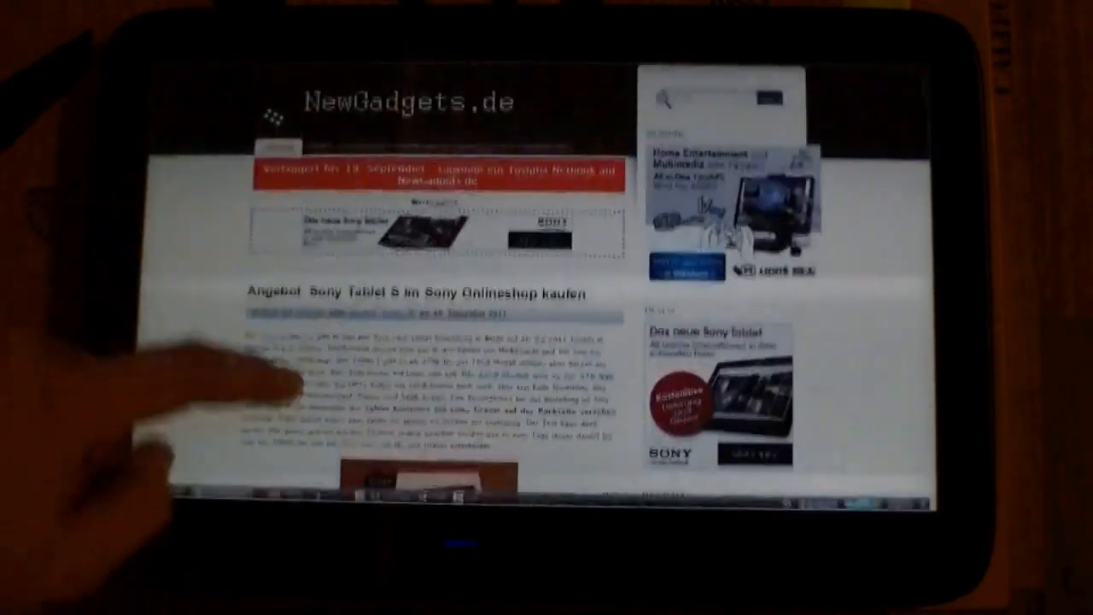
# Scroll down the NewGadgets.de page to the Samsung and iPhone 5 article
pyautogui.scroll(-3)
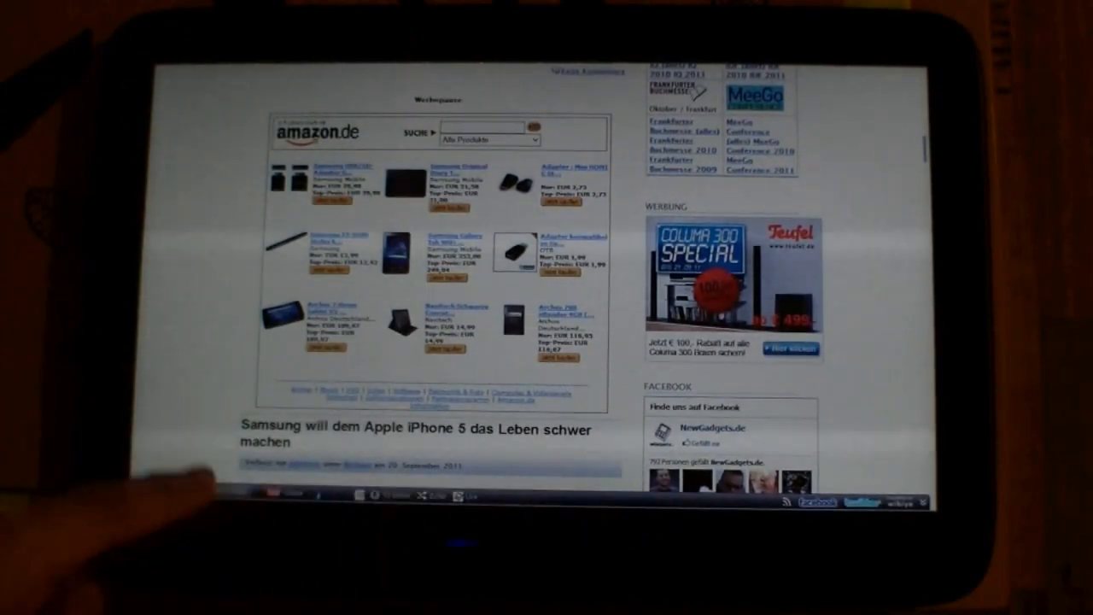
pyautogui.scroll(-3)
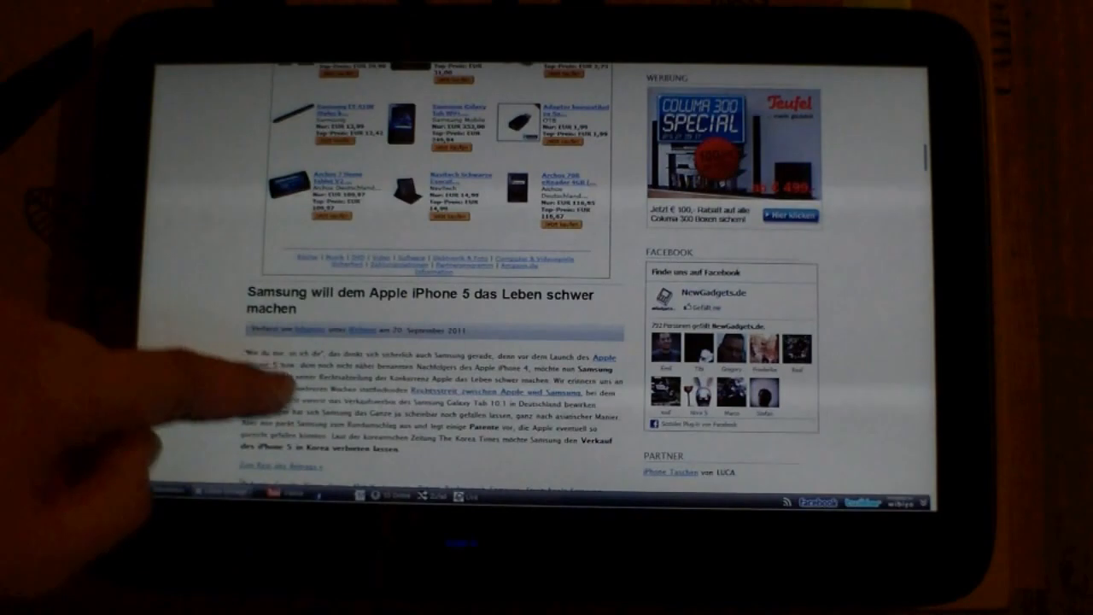
pyautogui.scroll(-3)
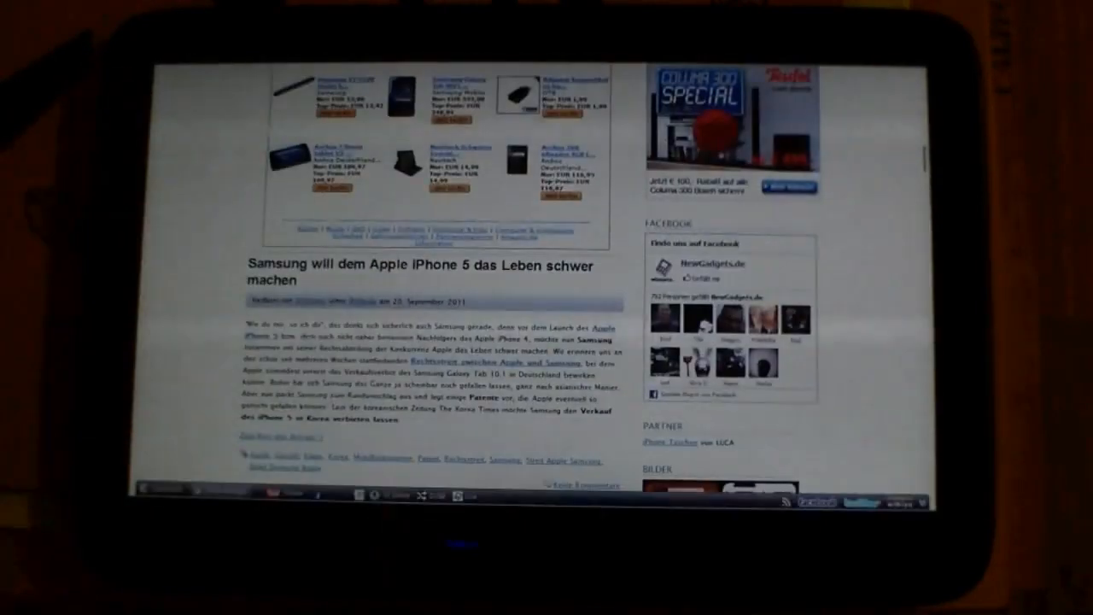
pyautogui.scroll(-3)
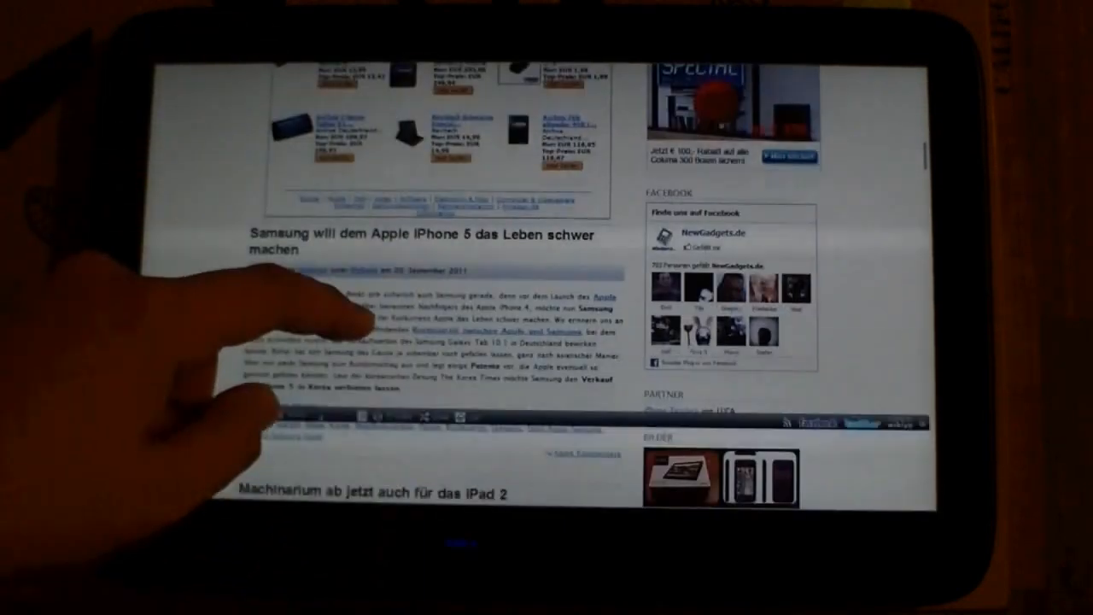
pyautogui.scroll(3)
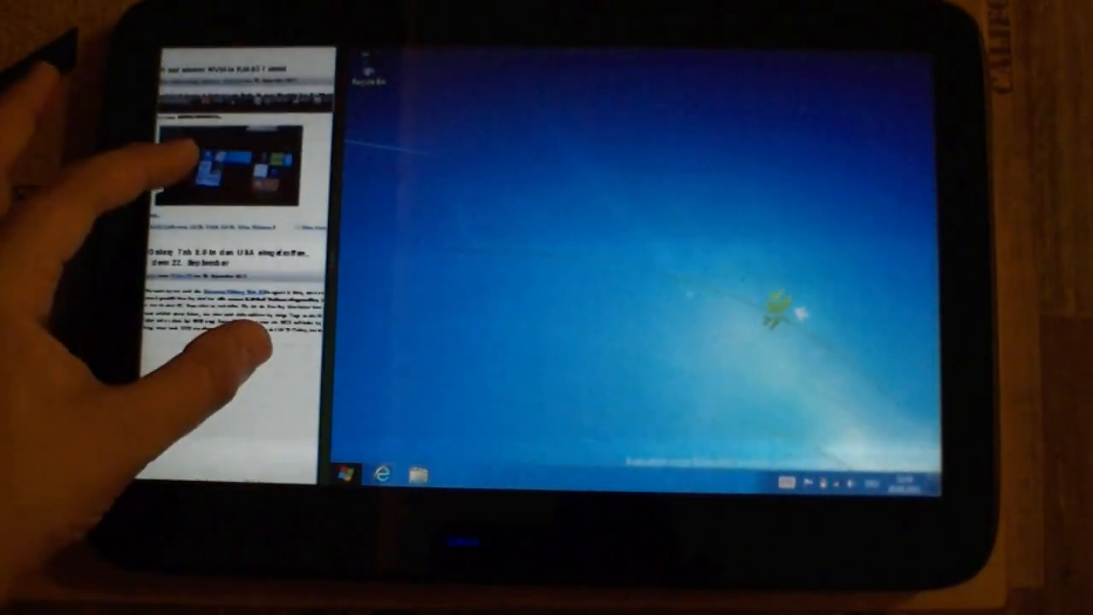
# Snap the browser beside the desktop and return to the Start screen
pyautogui.scroll(-3)
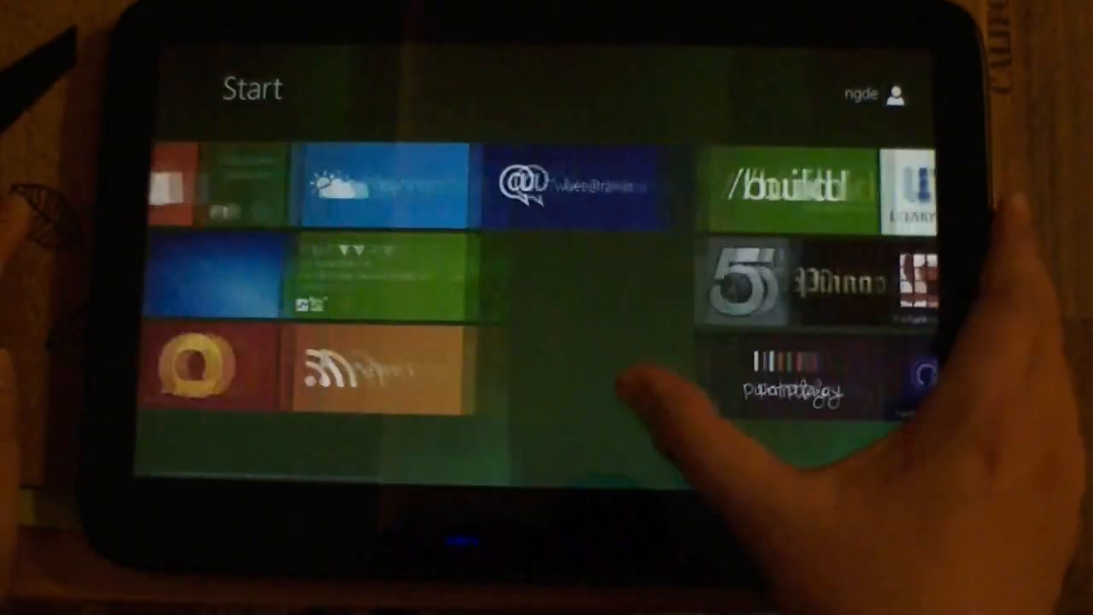
# Browse the Start screen to the far tiles with Flash Cards, Sudoku and admin tools
pyautogui.click(794, 384)
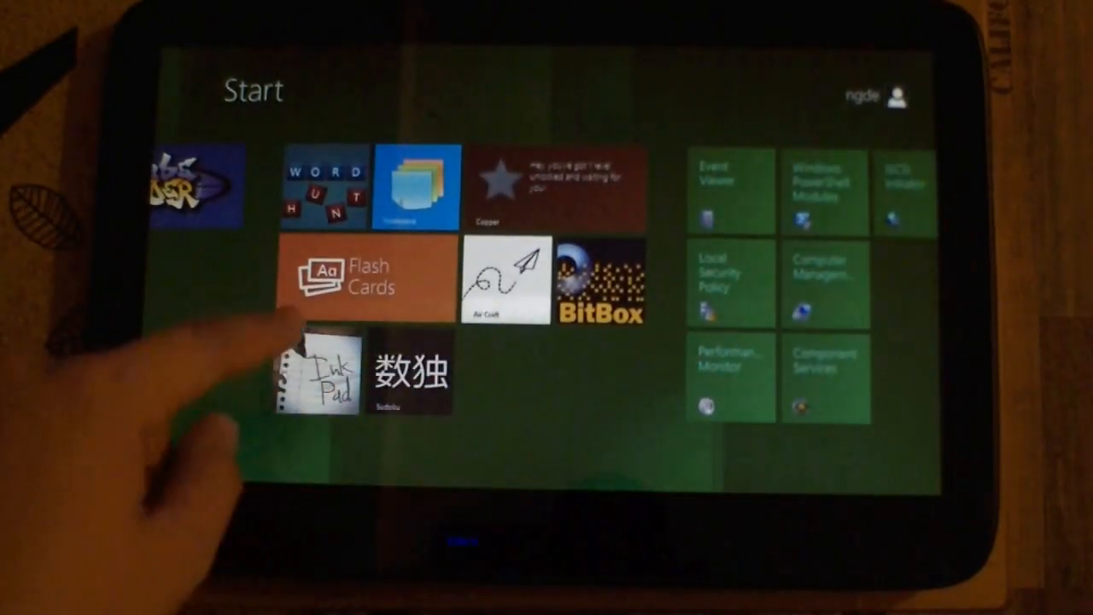
# Launch Sudoku, start a puzzle, place a number and dismiss the incorrect-play notice
pyautogui.click(410, 373)
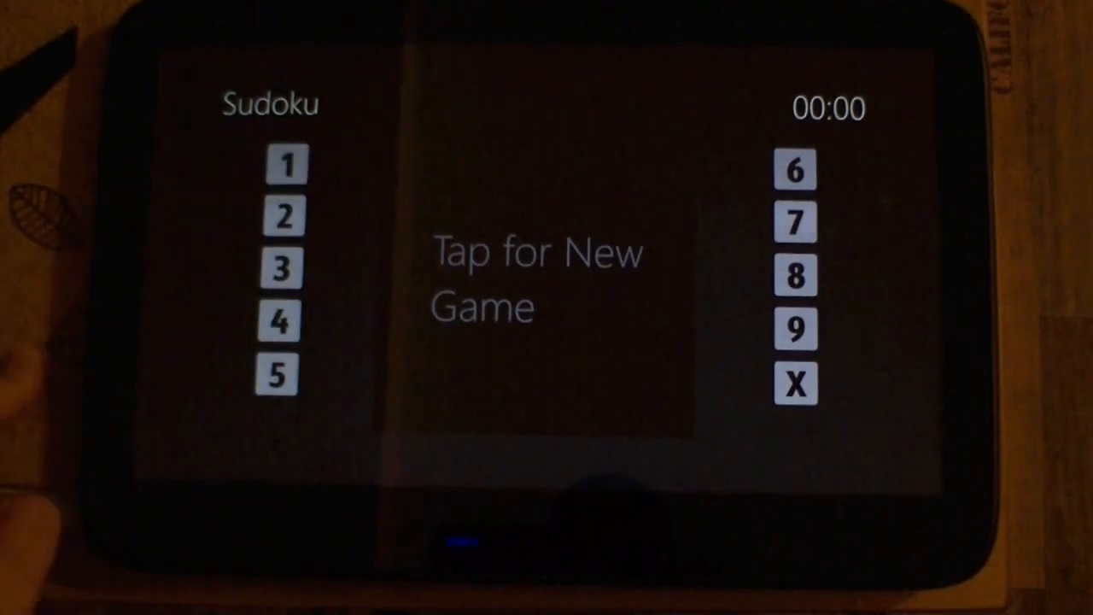
pyautogui.click(536, 280)
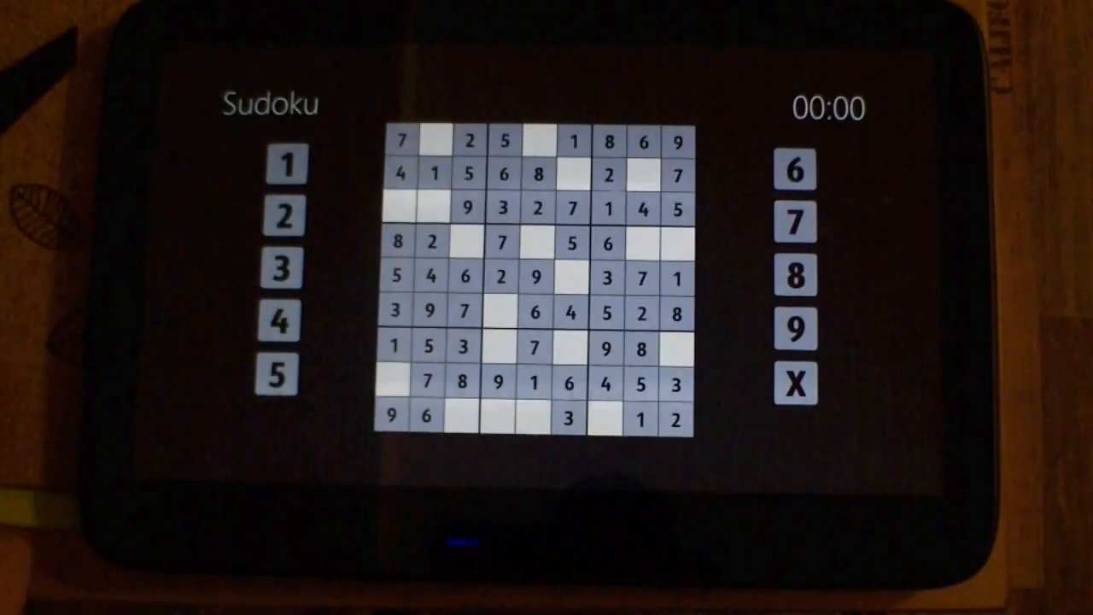
pyautogui.click(437, 140)
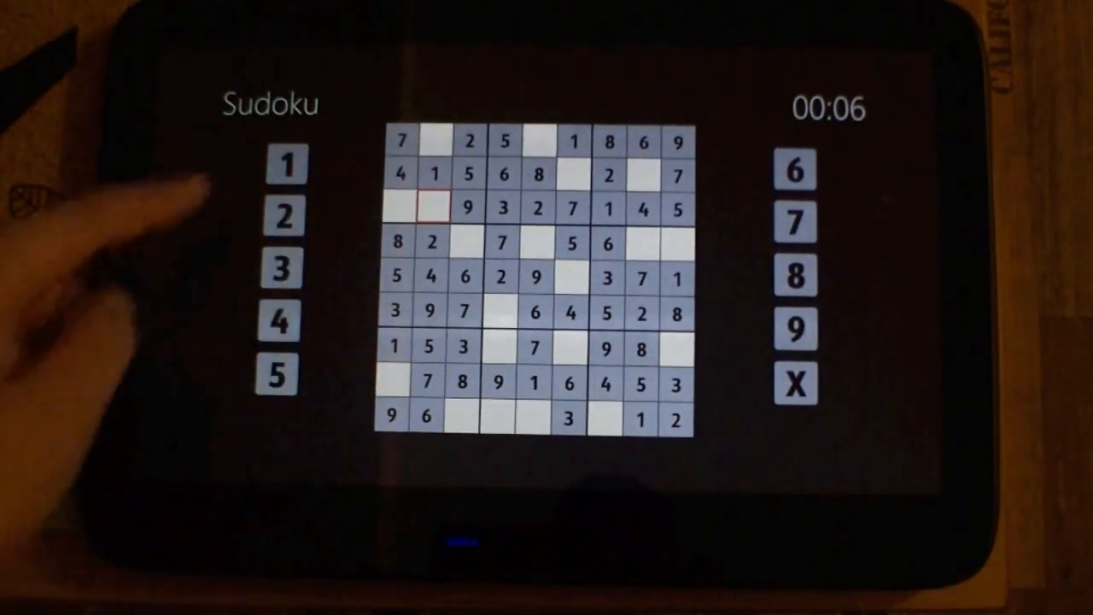
pyautogui.click(430, 208)
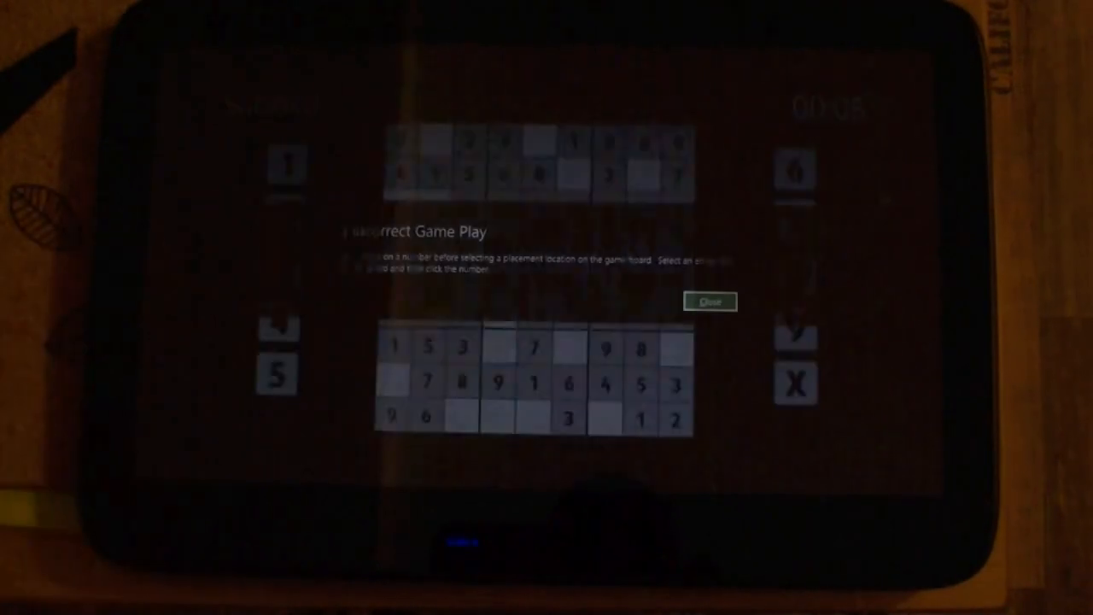
pyautogui.click(710, 301)
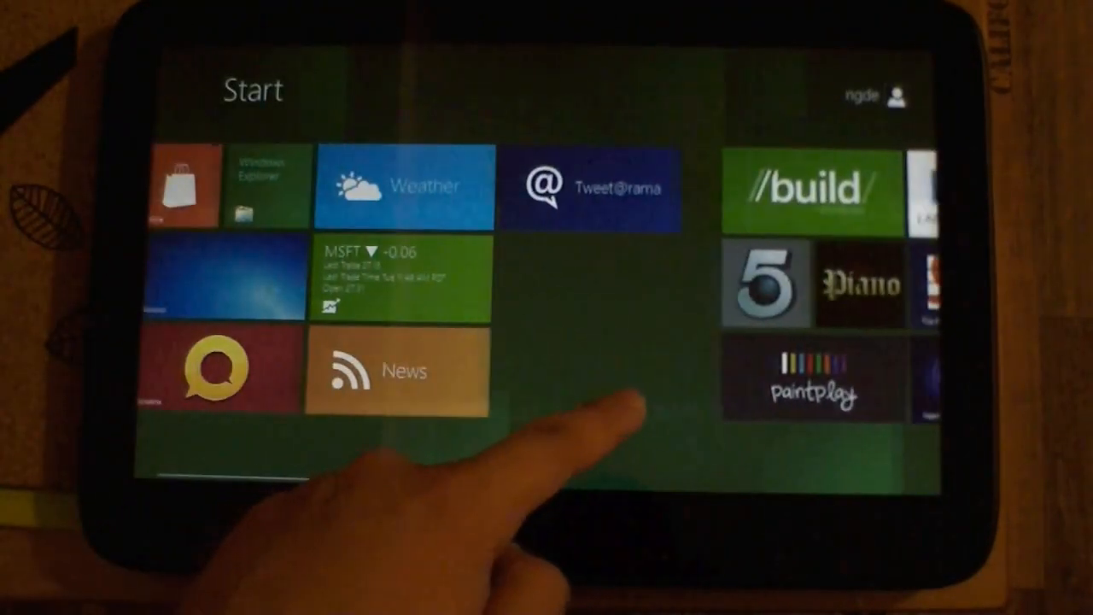
# Open Windows Explorer on the desktop showing the Libraries folder
pyautogui.hscroll(3)
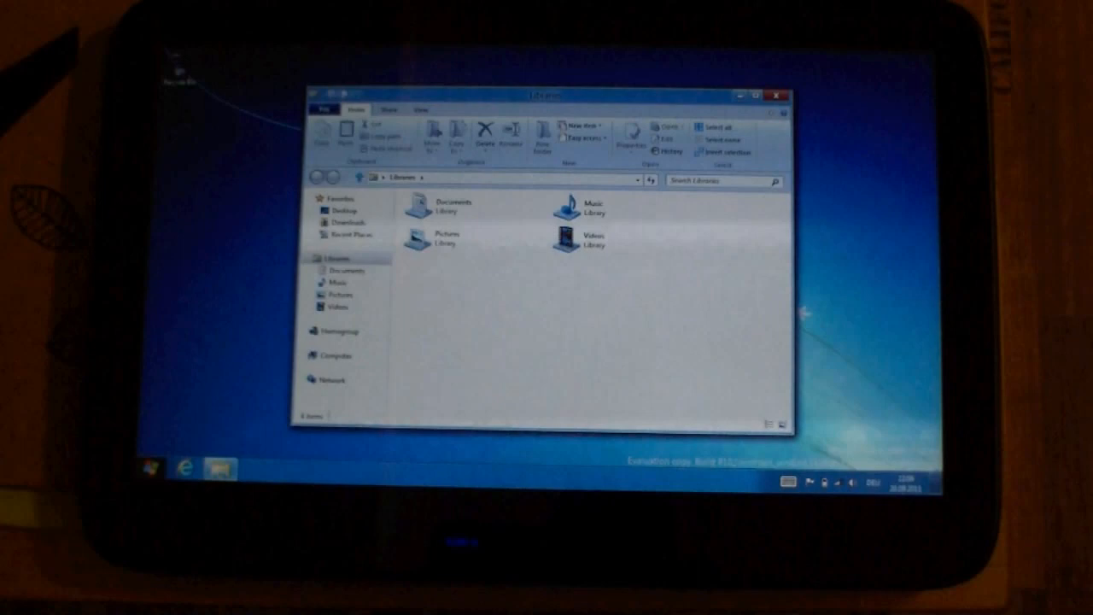
# Close the Libraries Explorer window, leaving the empty desktop
pyautogui.click(314, 96)
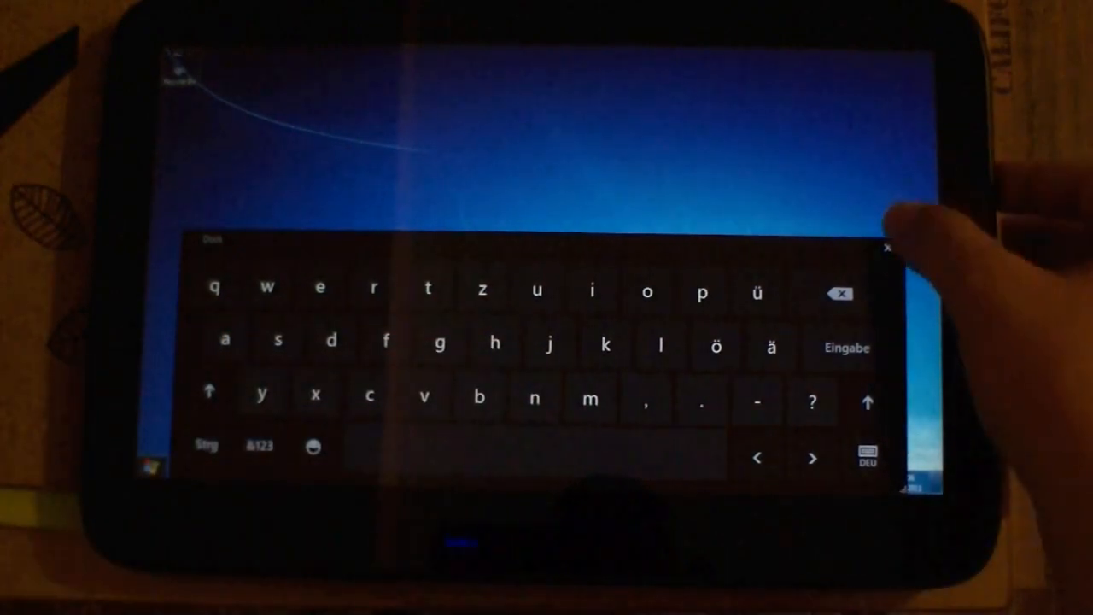
# Dismiss the touch keyboard before launching Internet Explorer on NewGadgets.de
pyautogui.click(887, 248)
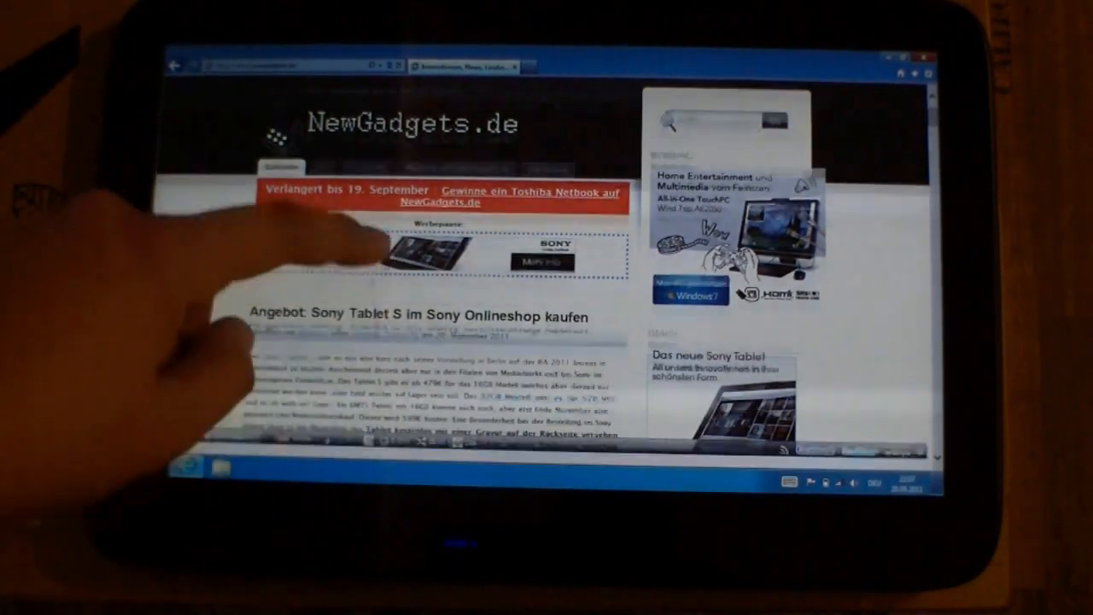
# Scroll the NewGadgets.de page down to the Machinarium iPad 2 article and its embedded video
pyautogui.scroll(-3)
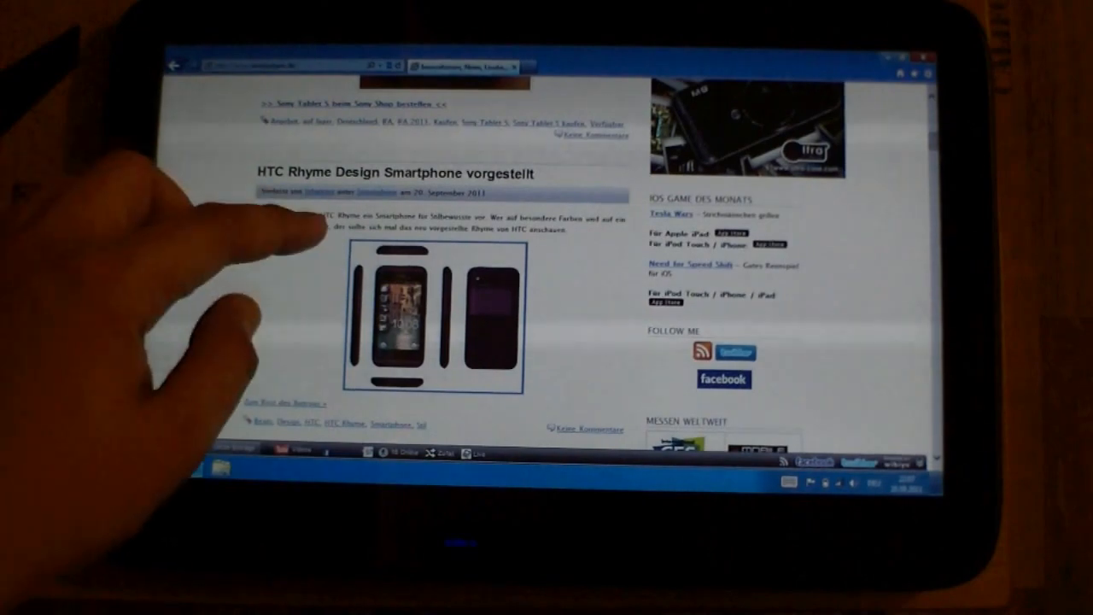
pyautogui.scroll(-3)
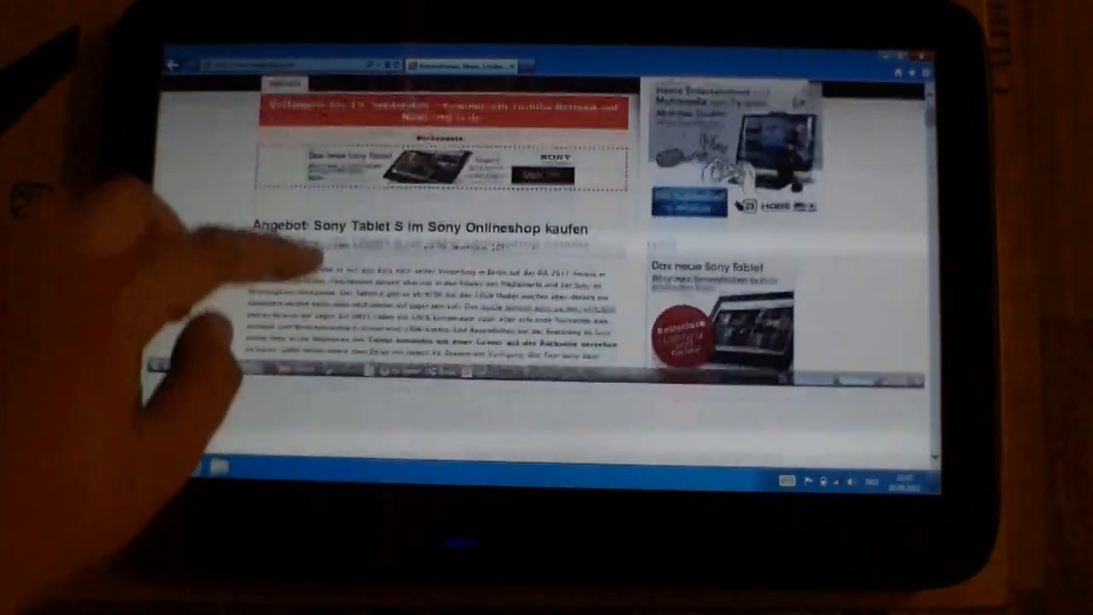
pyautogui.scroll(-3)
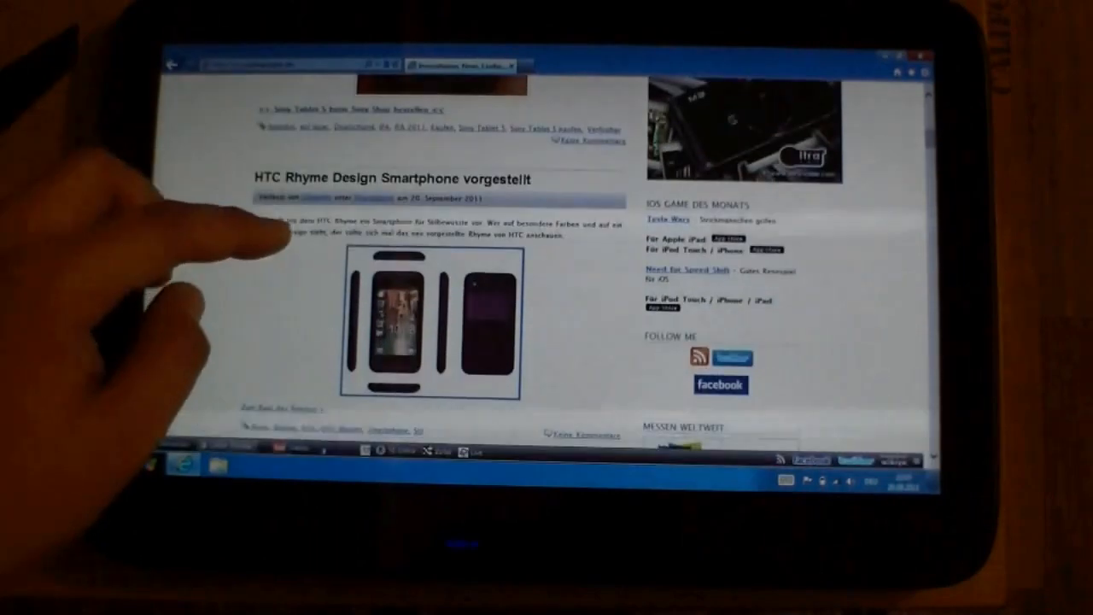
pyautogui.scroll(3)
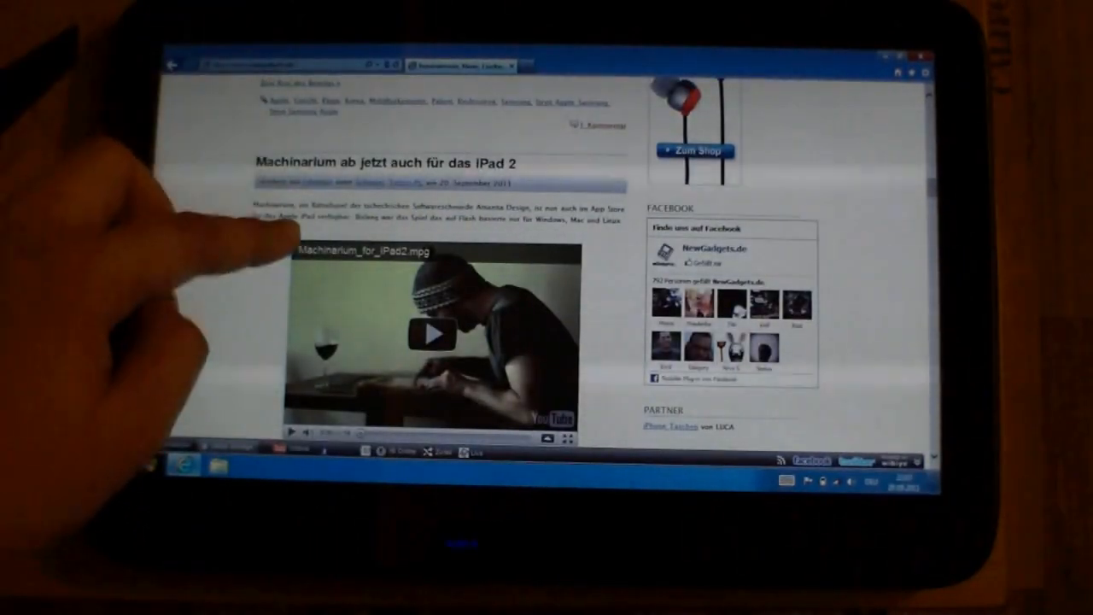
pyautogui.scroll(-3)
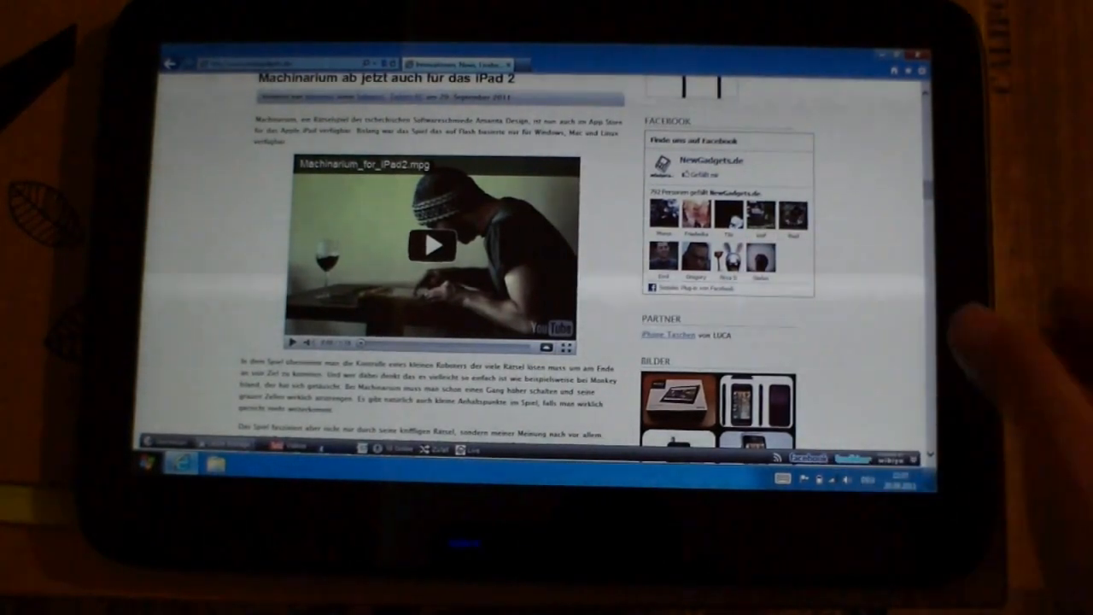
pyautogui.scroll(3)
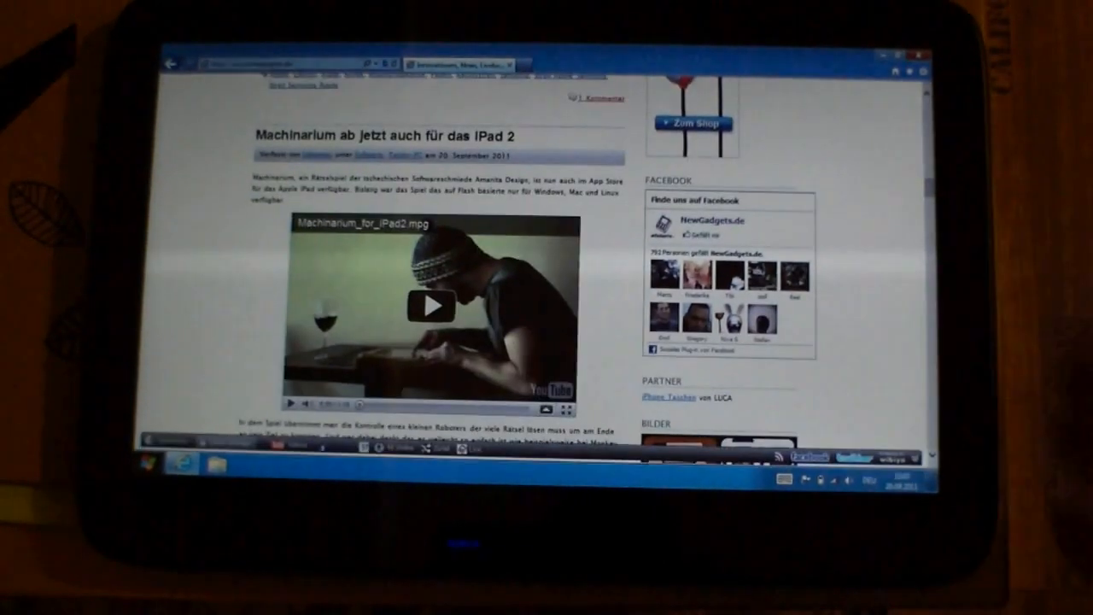
# Start the embedded Machinarium YouTube Flash video and watch it play in the page
pyautogui.click(430, 303)
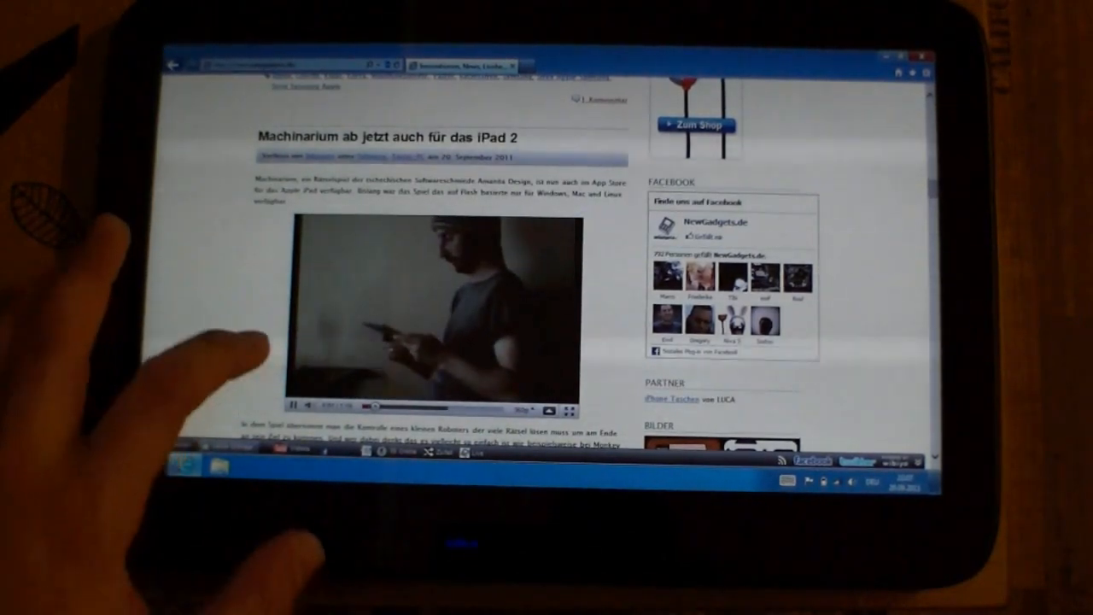
pyautogui.scroll(-3)
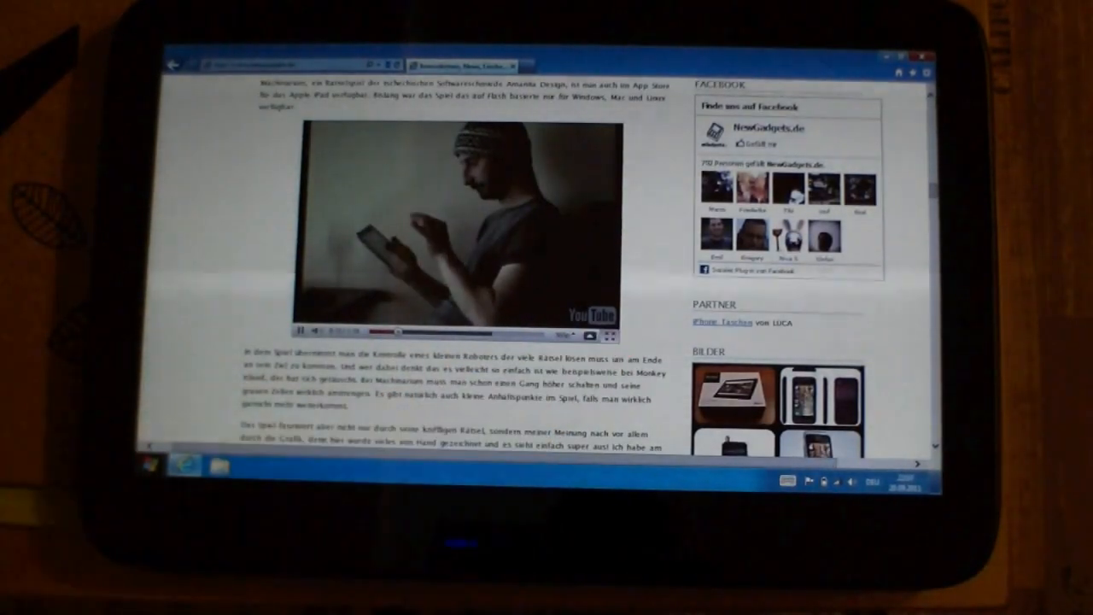
pyautogui.click(611, 331)
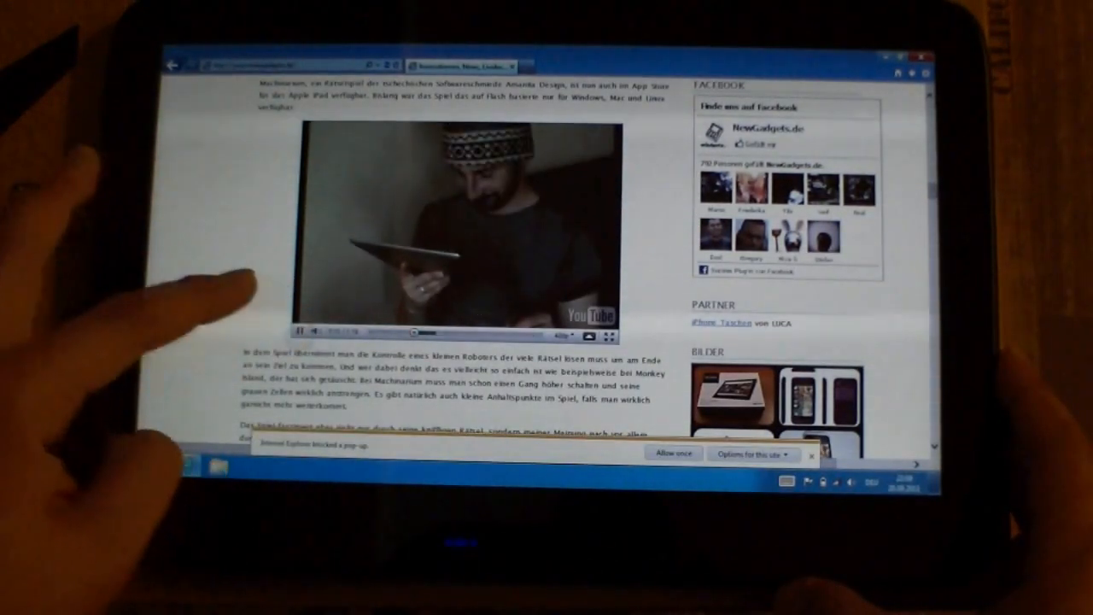
pyautogui.scroll(-3)
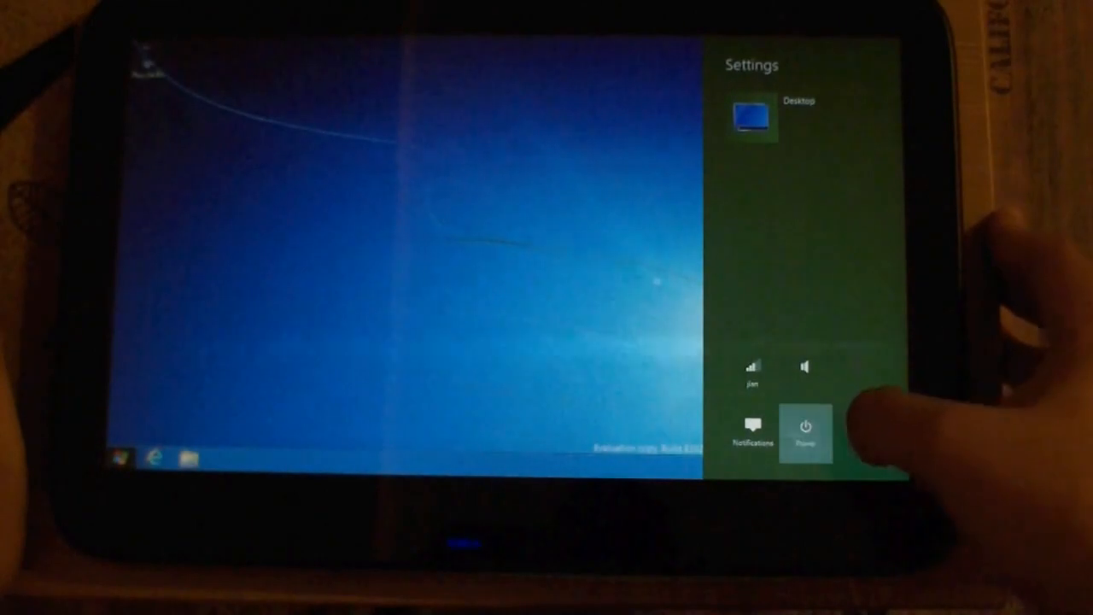
# Choose Shut down from the Settings pane's Power options to power off the tablet
pyautogui.click(805, 427)
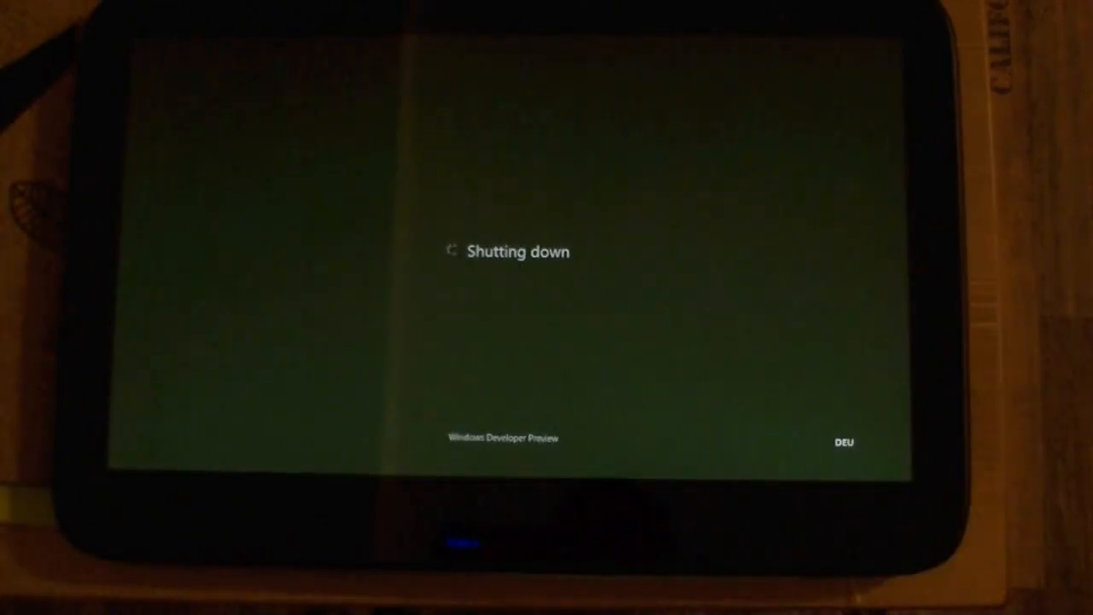